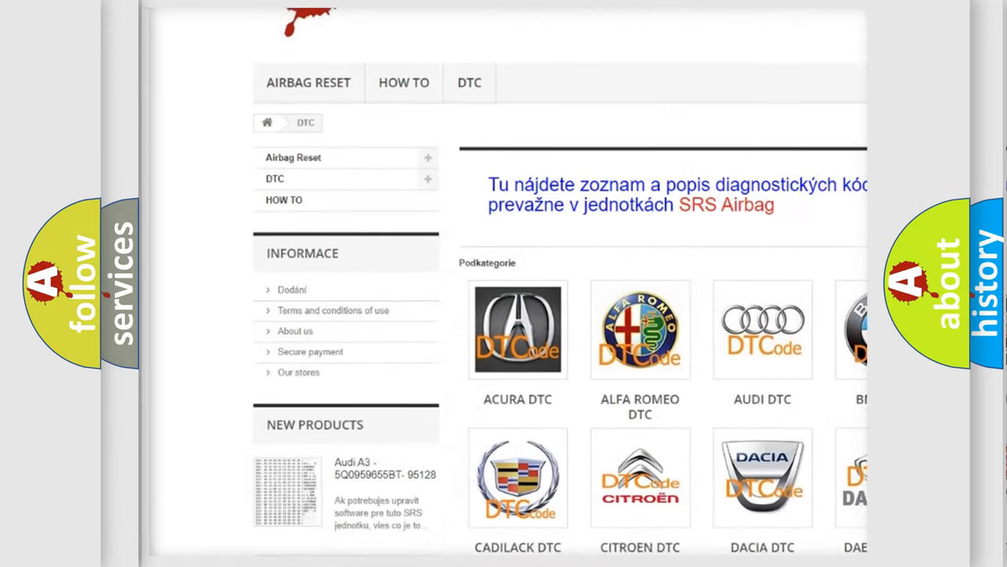
- Scroll down to the Cadillac P0116 slide showing its Engine Coolant Temperature Sensor Performance definition
{"action": "scroll", "scroll_direction": "down", "scroll_amount": 3}
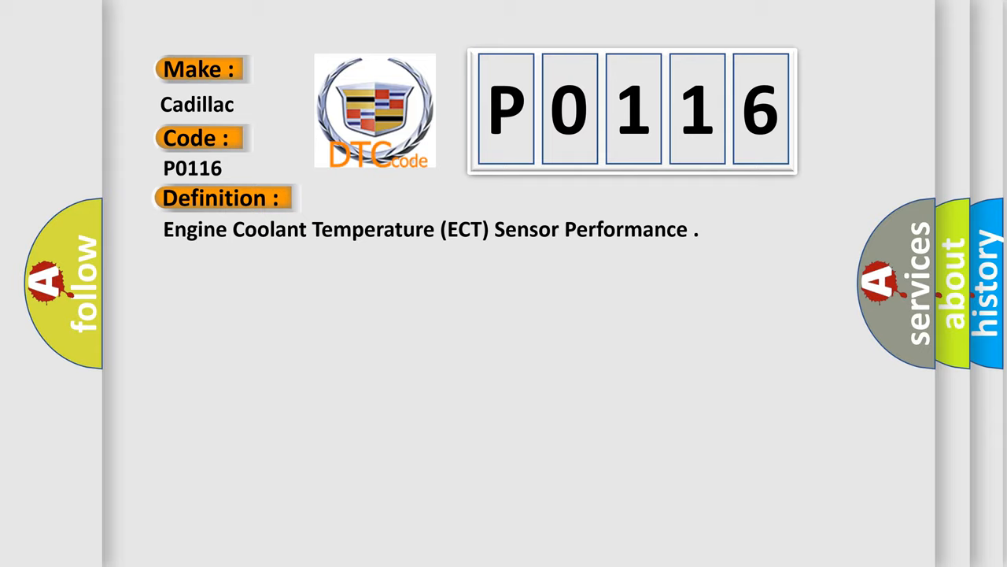
- Reveal the P0116 description listing the once-per-cold-start run conditions
{"action": "left_click", "coordinate": [409, 199]}
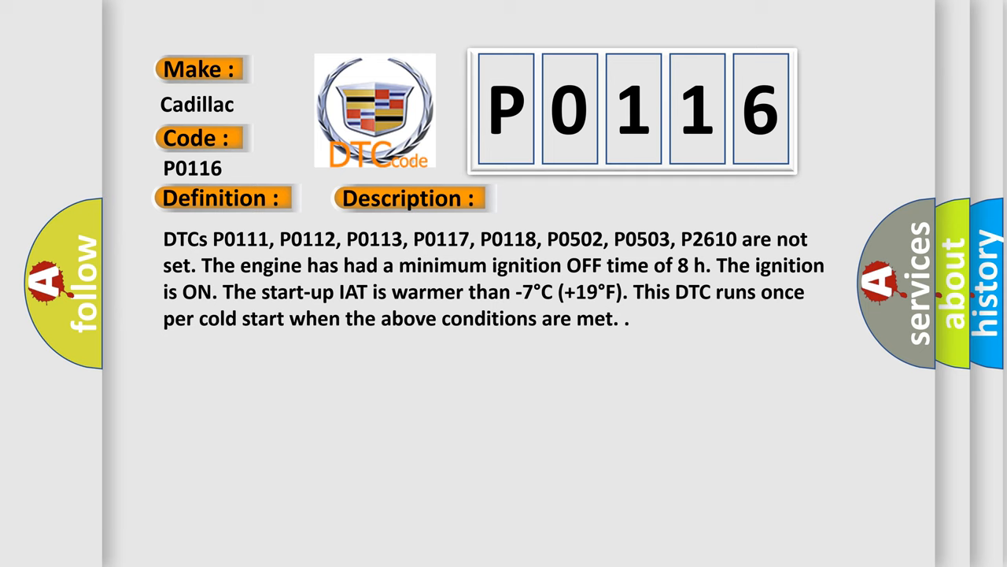
- Reveal the P0116 causes and read through the ECT-versus-IAT conditions to when the DTC sets
{"action": "left_click", "coordinate": [579, 198]}
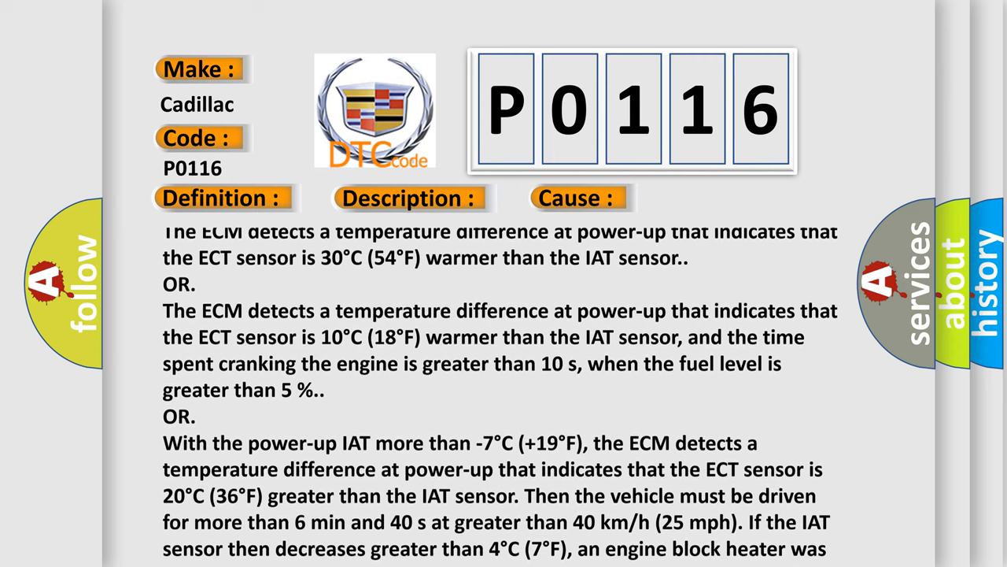
{"action": "scroll", "scroll_direction": "down", "scroll_amount": 3}
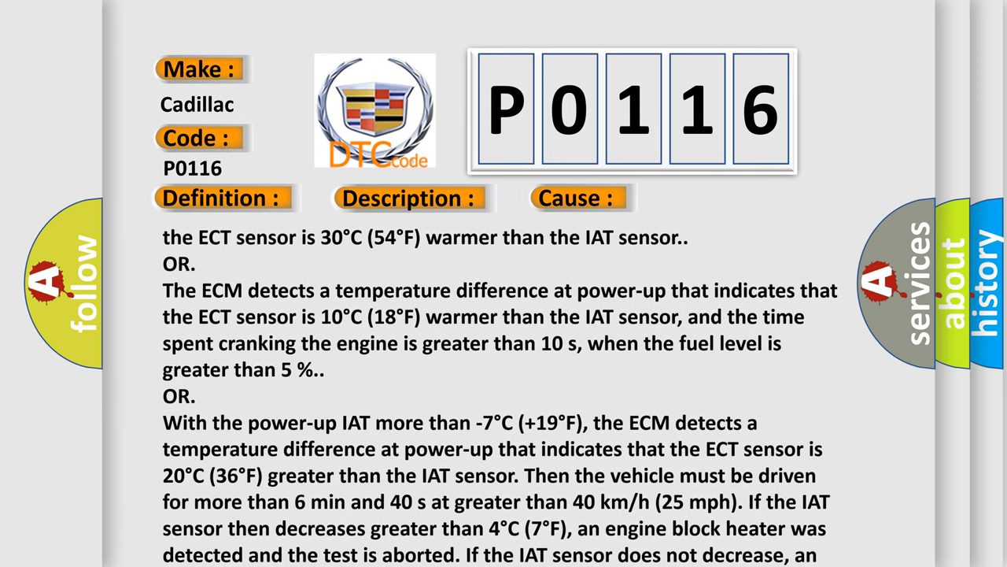
{"action": "scroll", "scroll_direction": "down", "scroll_amount": 3}
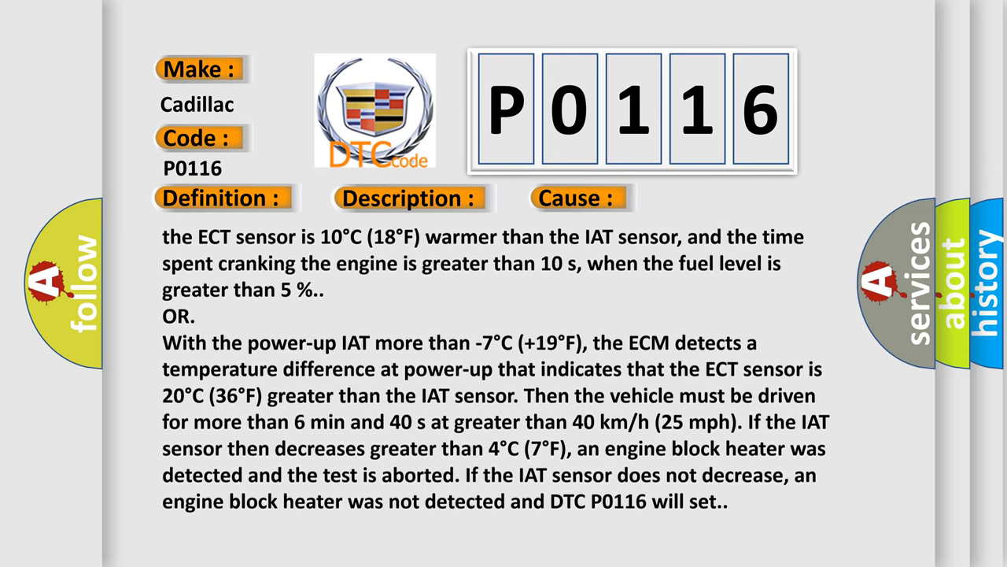
{"action": "scroll", "scroll_direction": "down", "scroll_amount": 3}
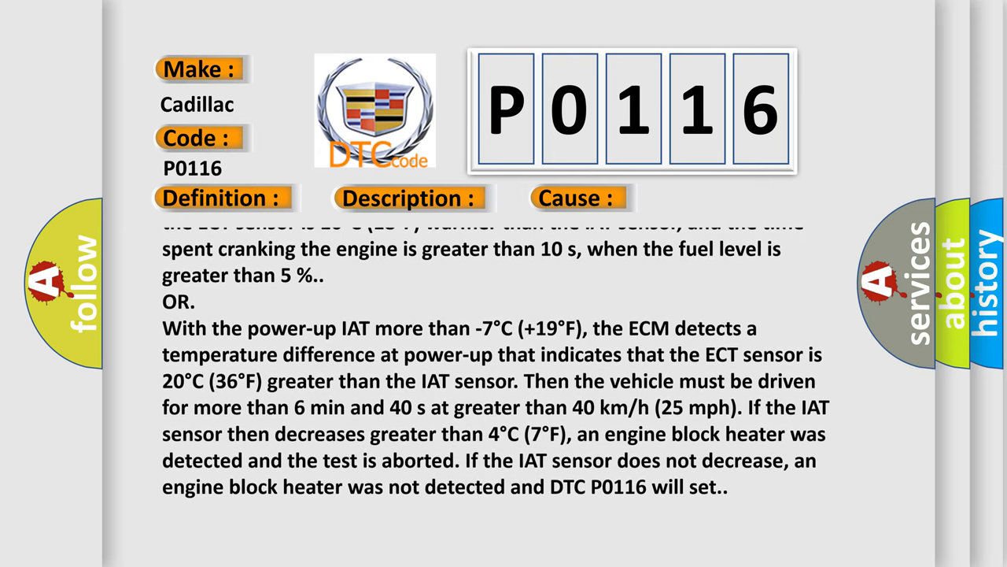